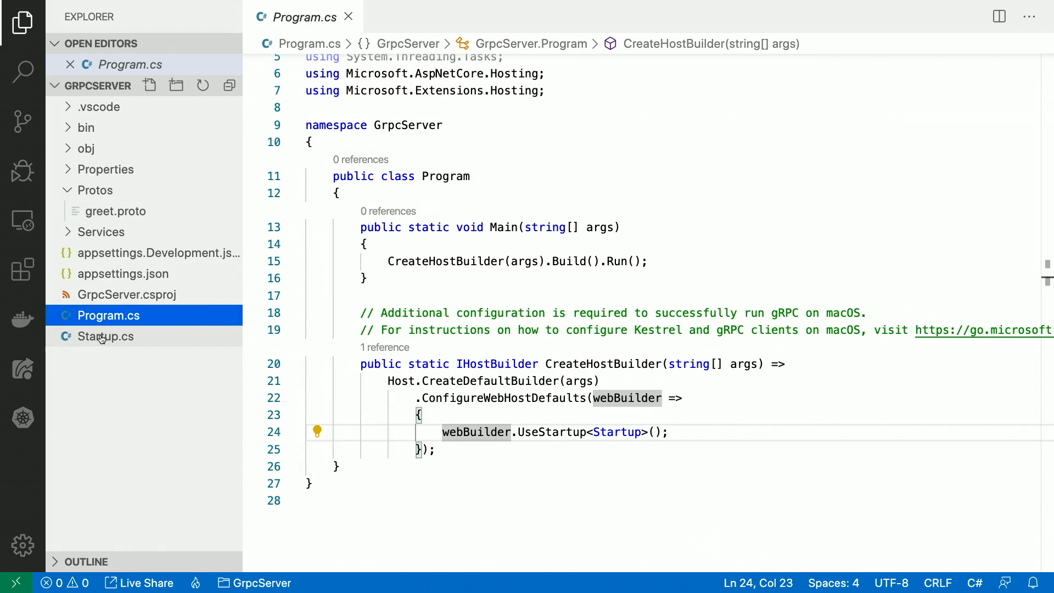
Open Startup.cs from the Explorer to view the gRPC service registration and pipeline.
left_click(108, 336)
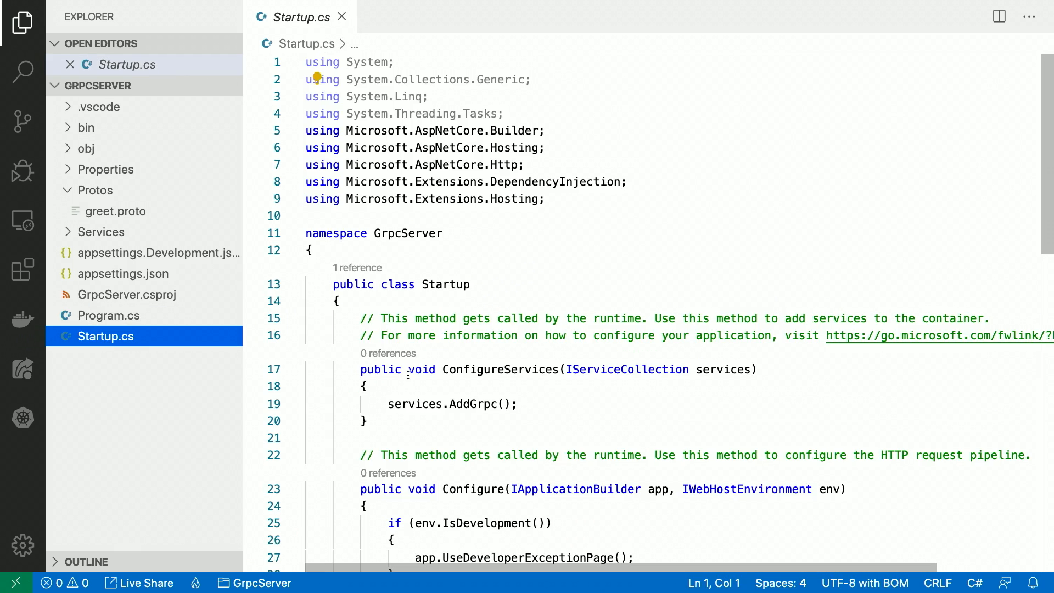
scroll("down", 3)
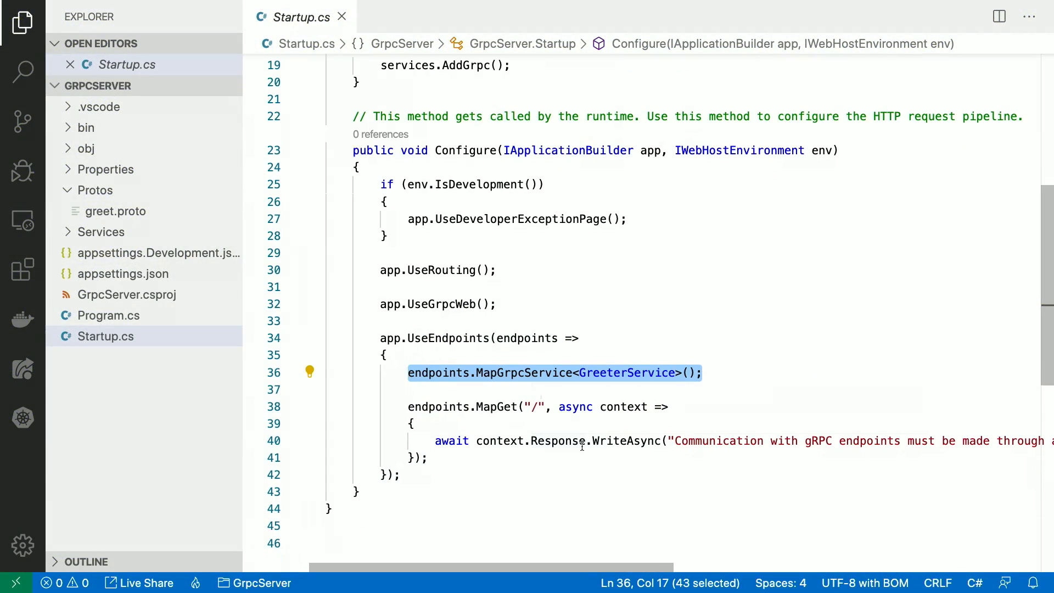
mouse_move(700, 470)
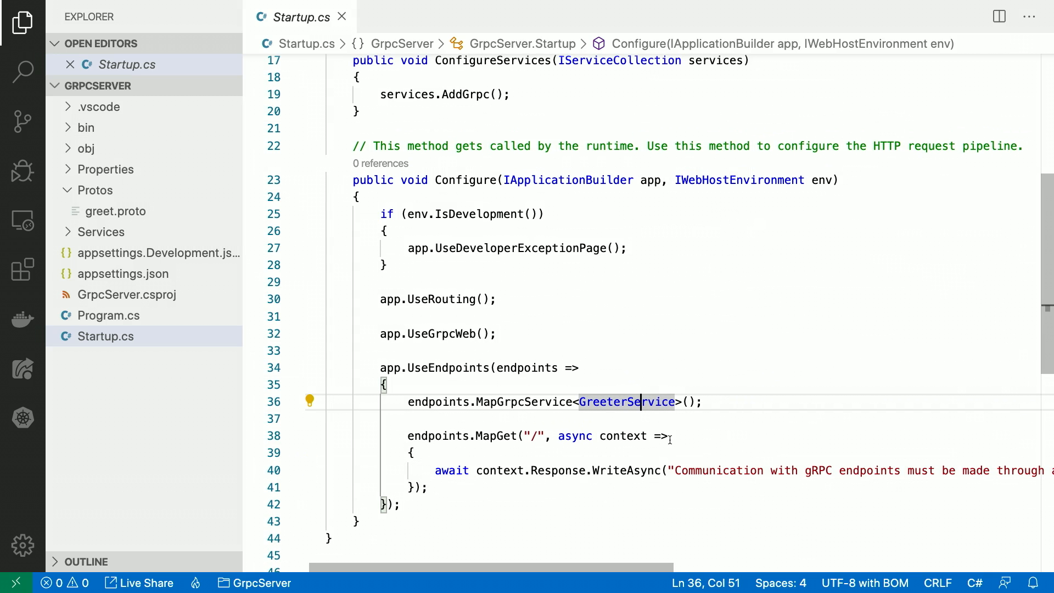
mouse_move(548, 410)
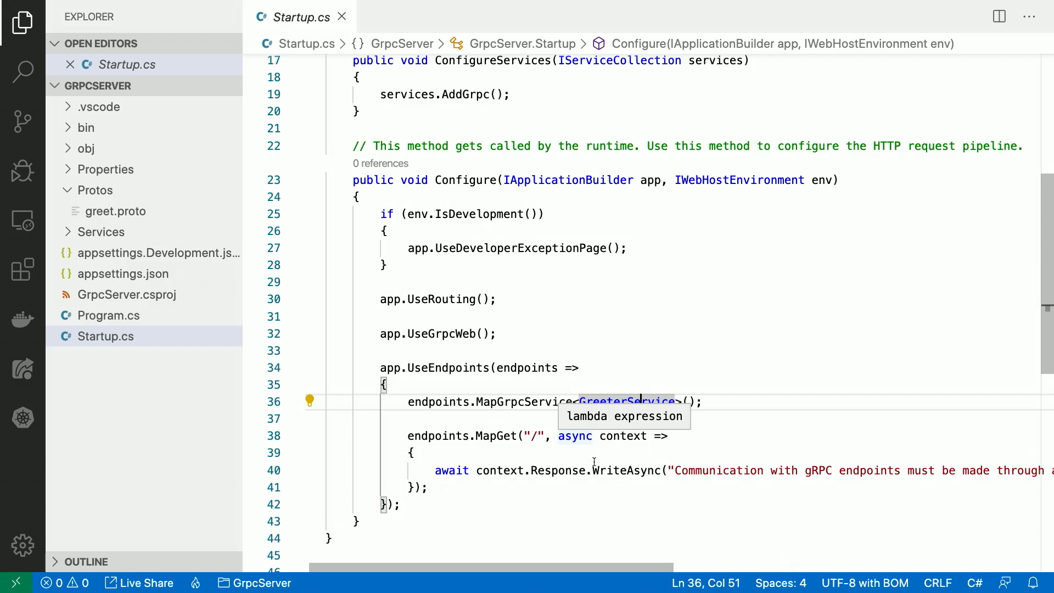
mouse_move(601, 481)
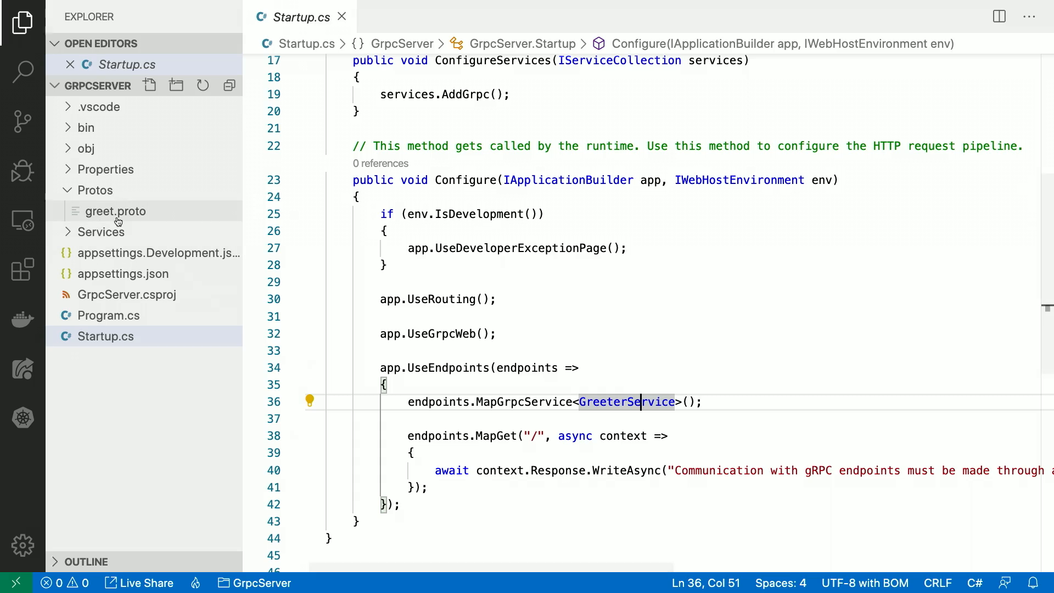
Open Protos/greet.proto to show the Greeter service and its SayHello messages.
left_click(115, 211)
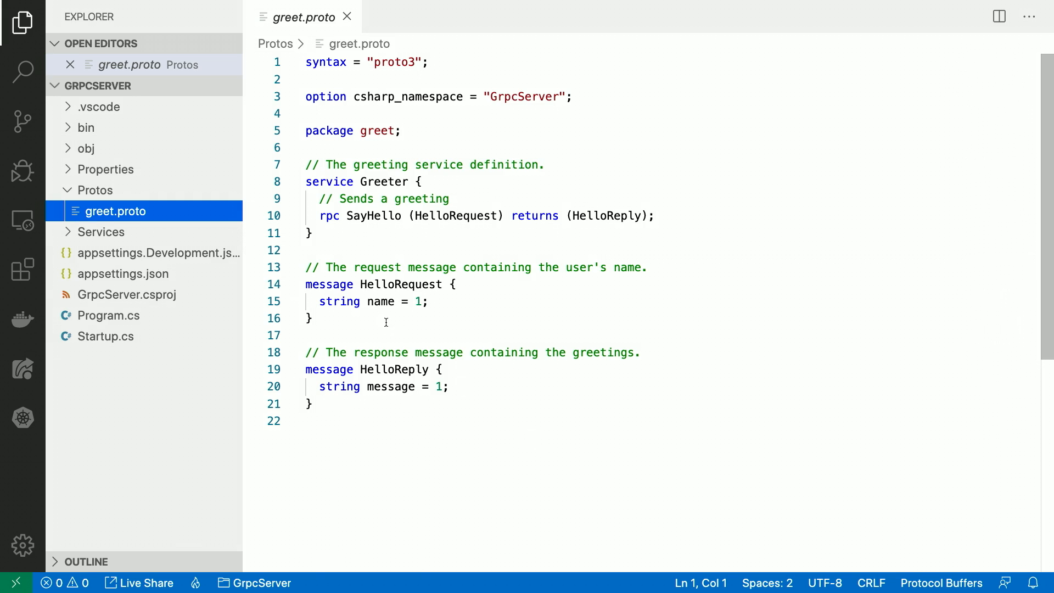
mouse_move(384, 317)
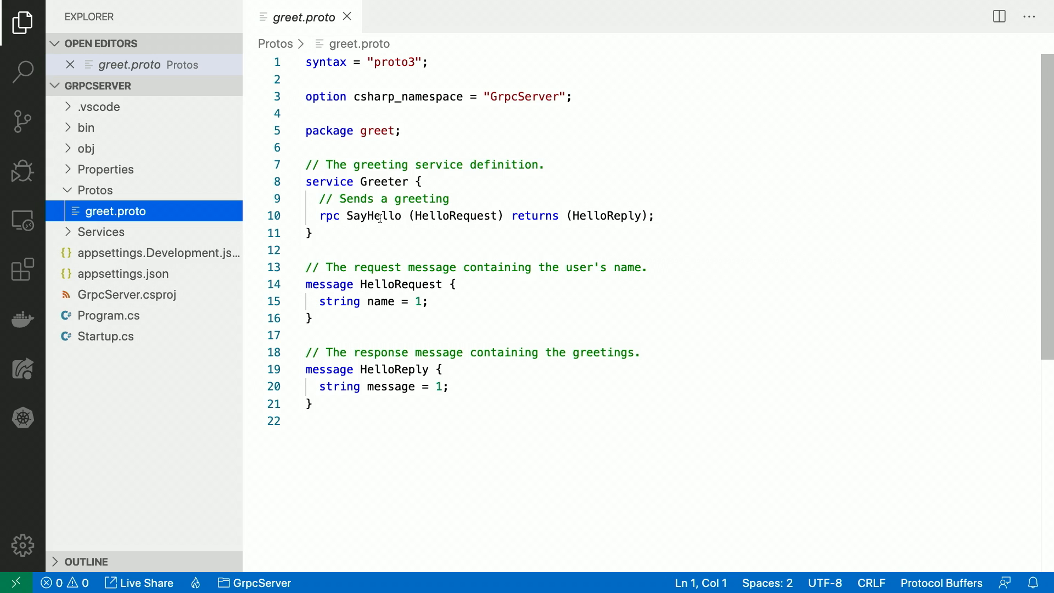
mouse_move(488, 217)
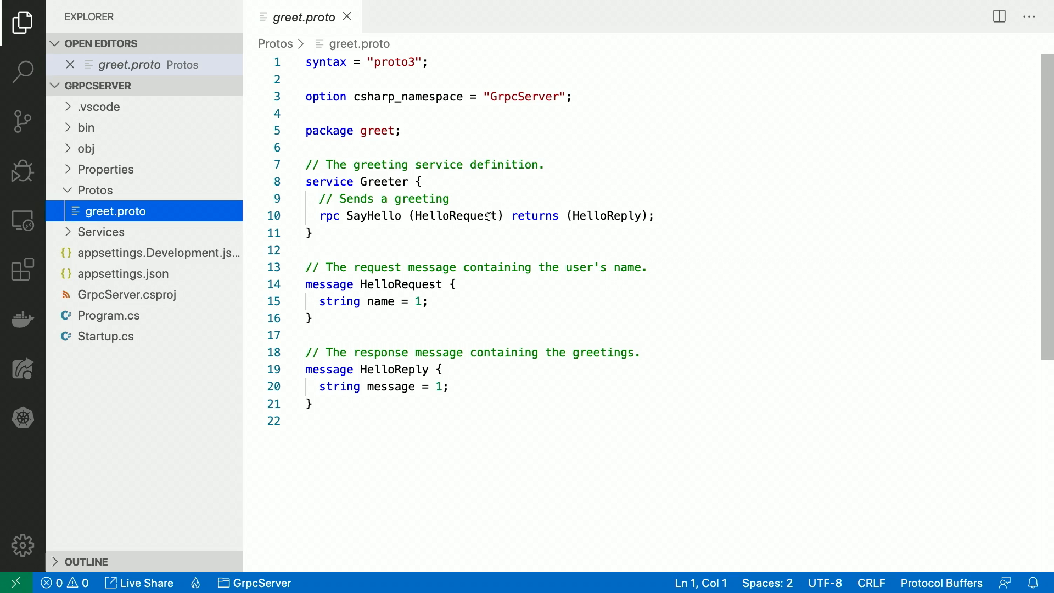